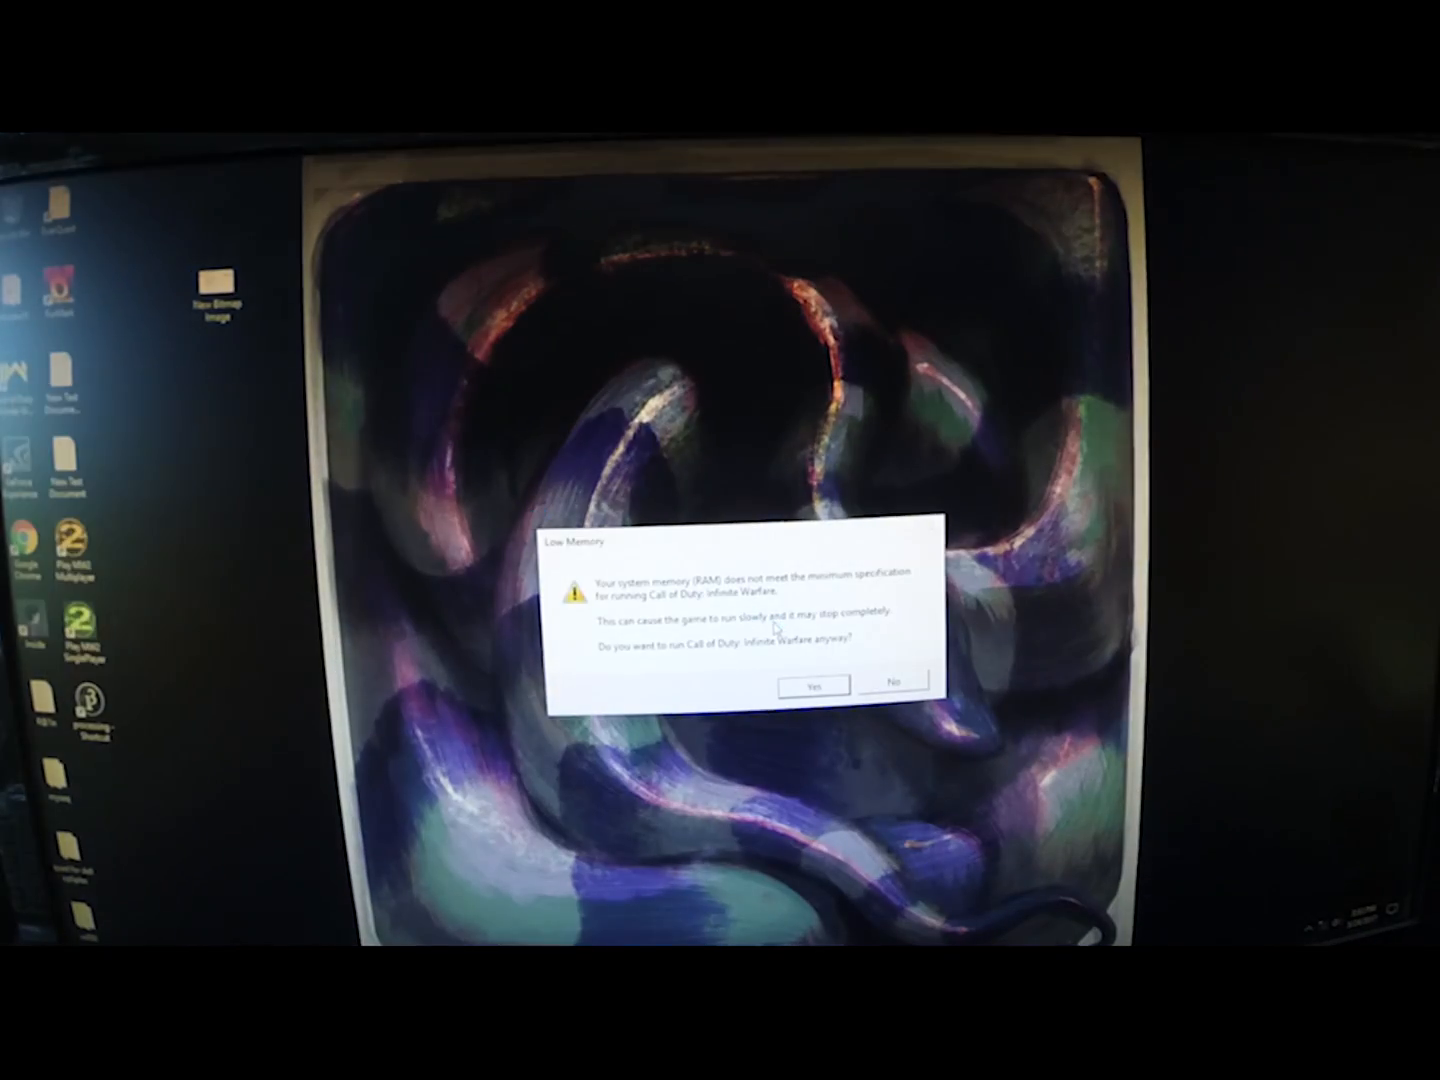
- Confirm Yes on the low-memory warning so Infinite Warfare launches anyway
{"action": "left_click", "coordinate": [810, 685]}
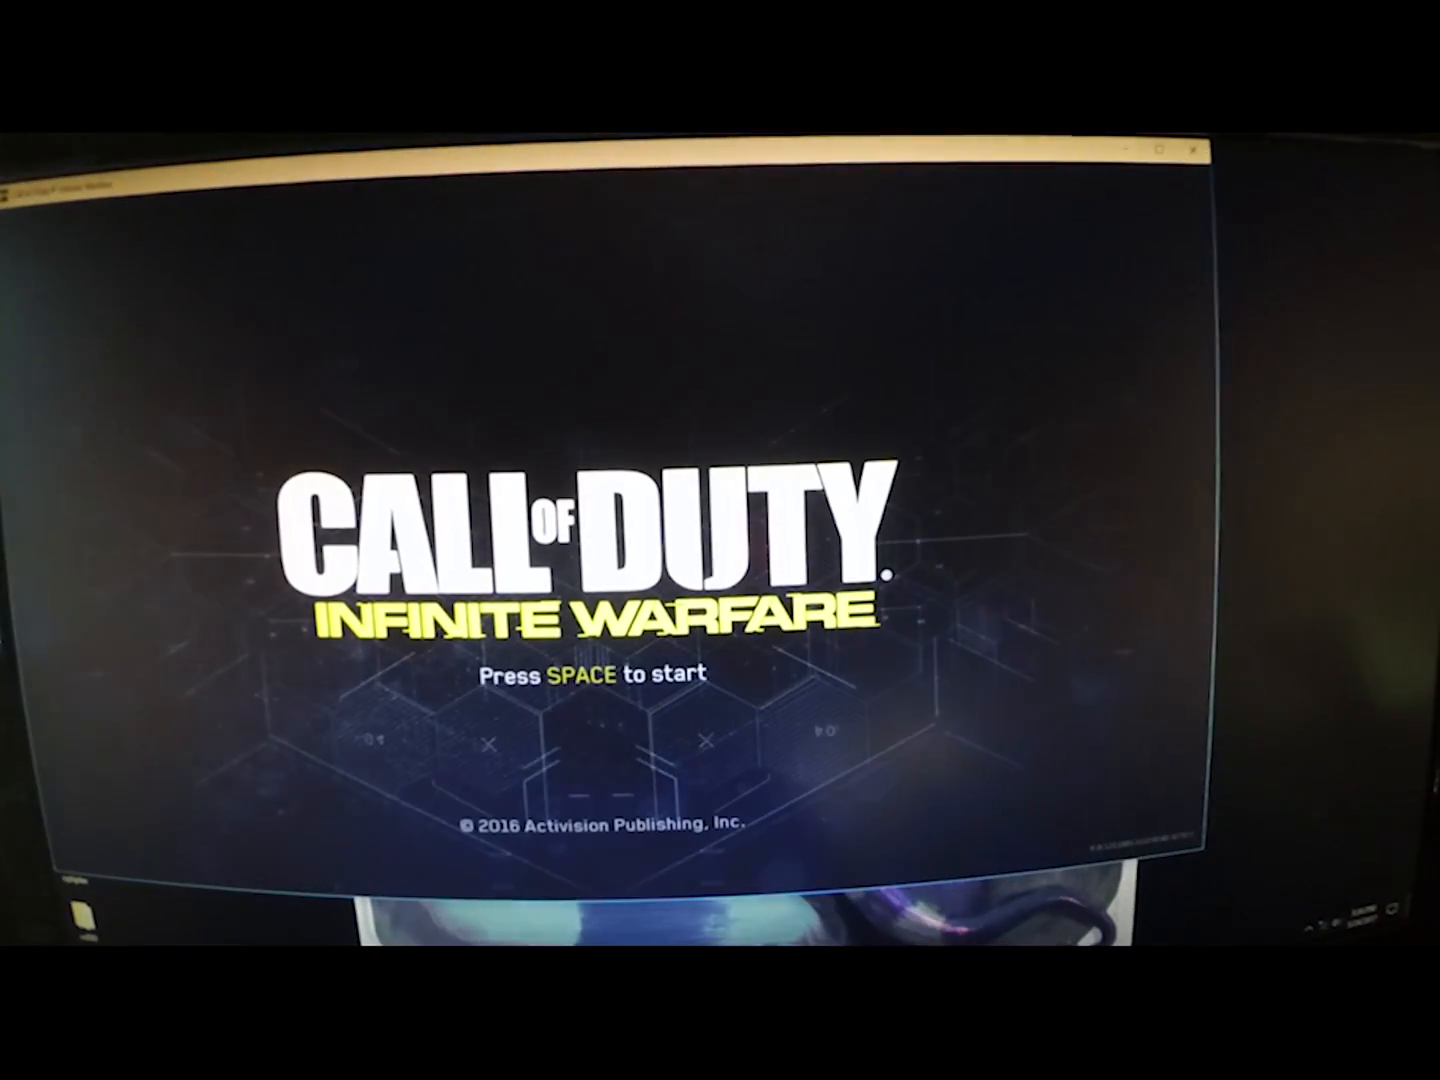
- Leave the title screen to reach the main menu showing Campaign, Multiplayer, Zombies and Store
{"action": "key", "text": "space"}
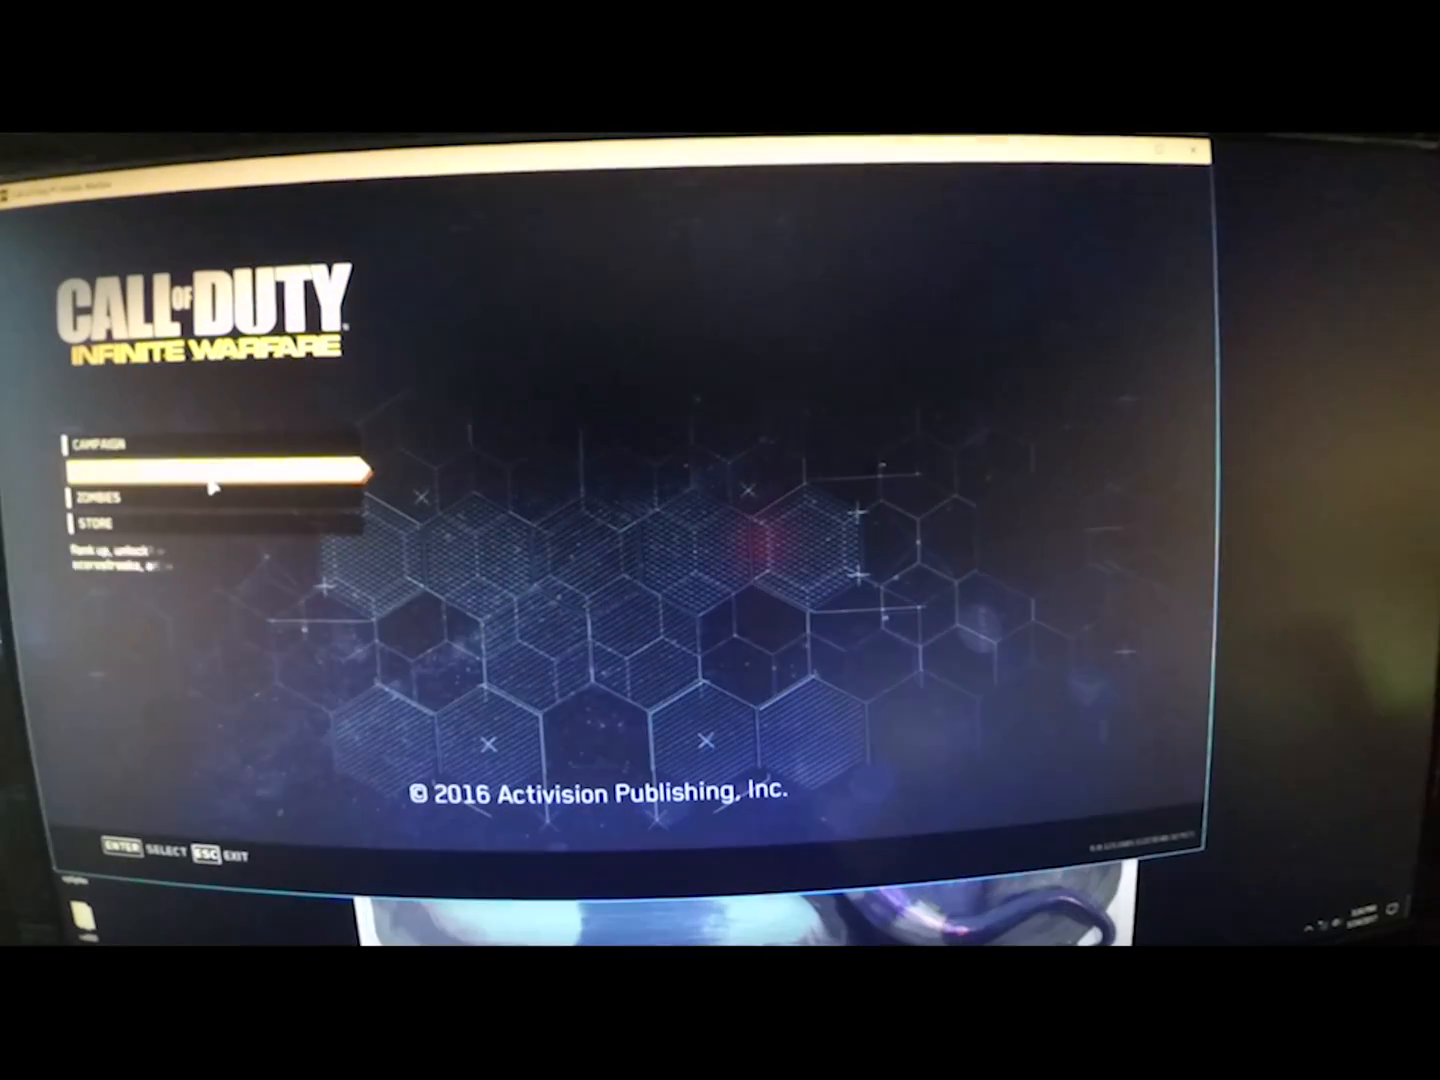